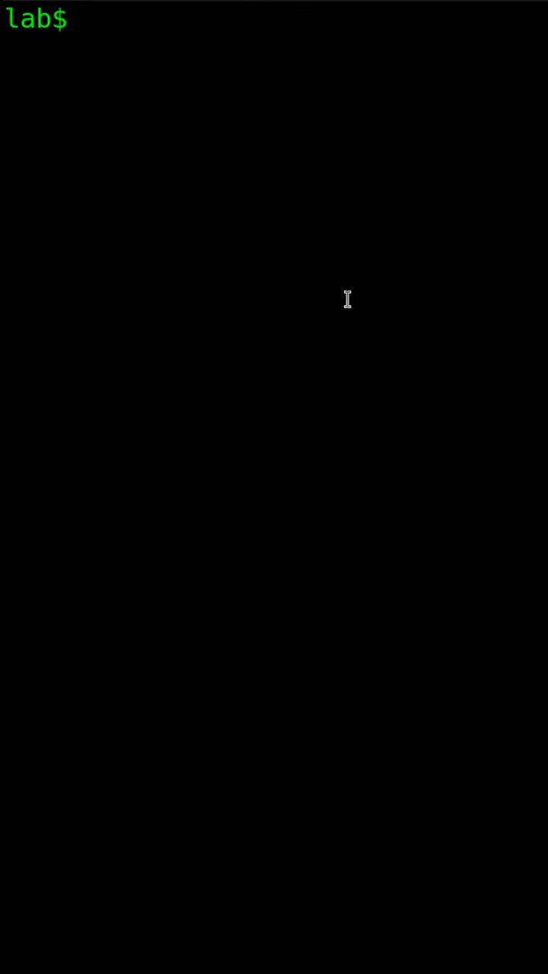
- Run 'nano hello.c' in the terminal to create and open hello.c
left_click(88, 19)
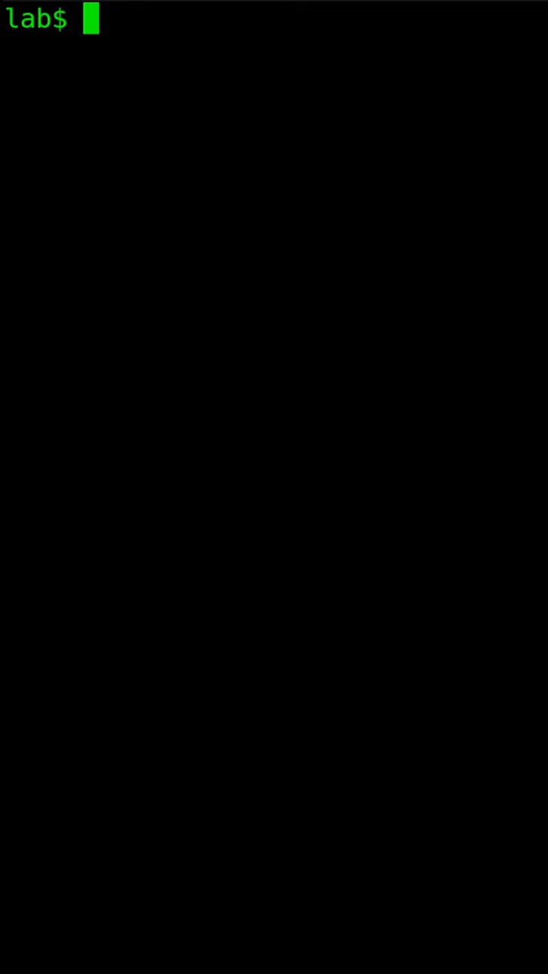
mouse_move(313, 276)
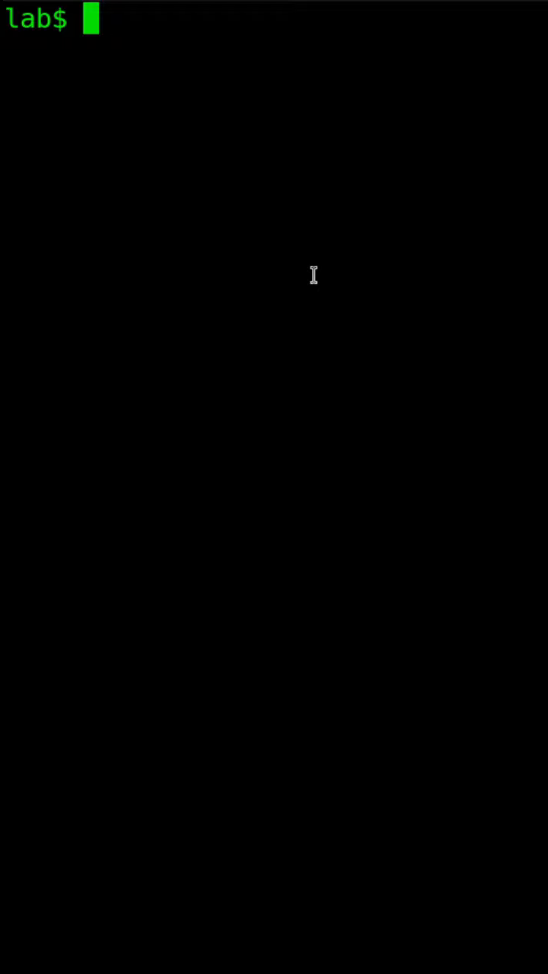
type("nano")
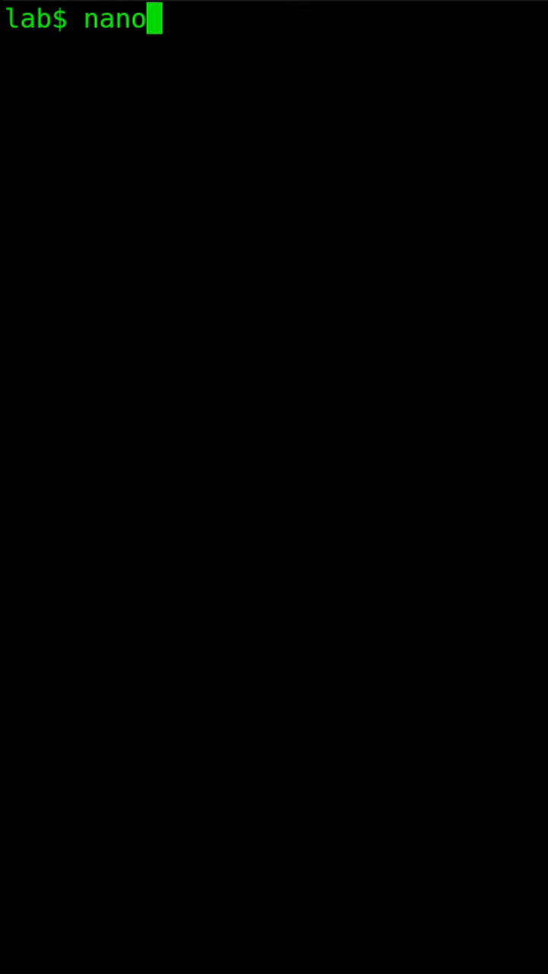
type("hello")
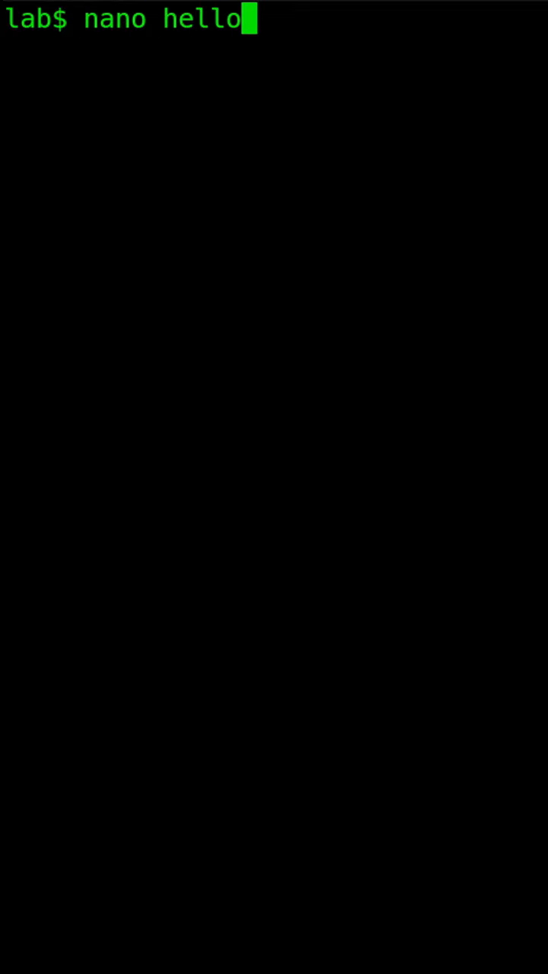
key("Return")
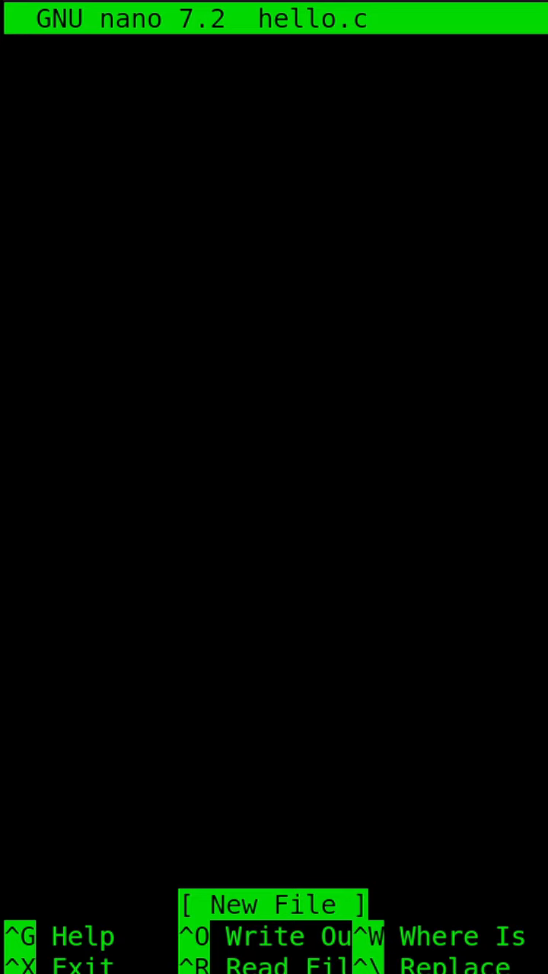
- Write '#include<stdio.h>' as the first line of hello.c
type("#include")
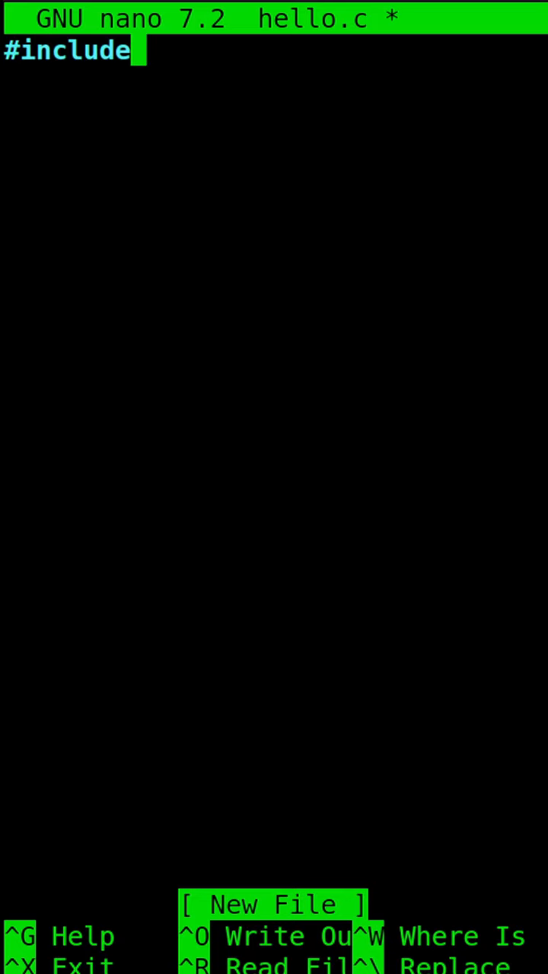
type("<stdio.")
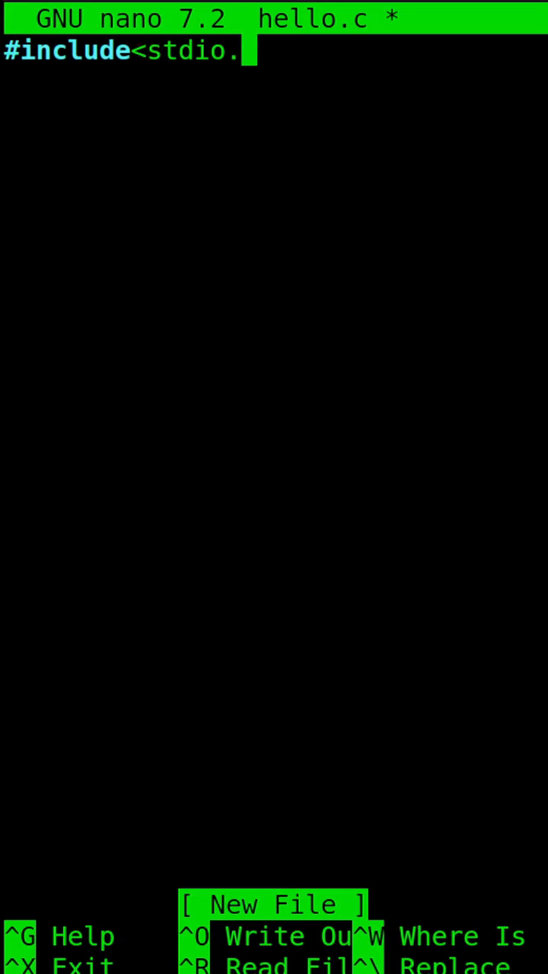
type("h>")
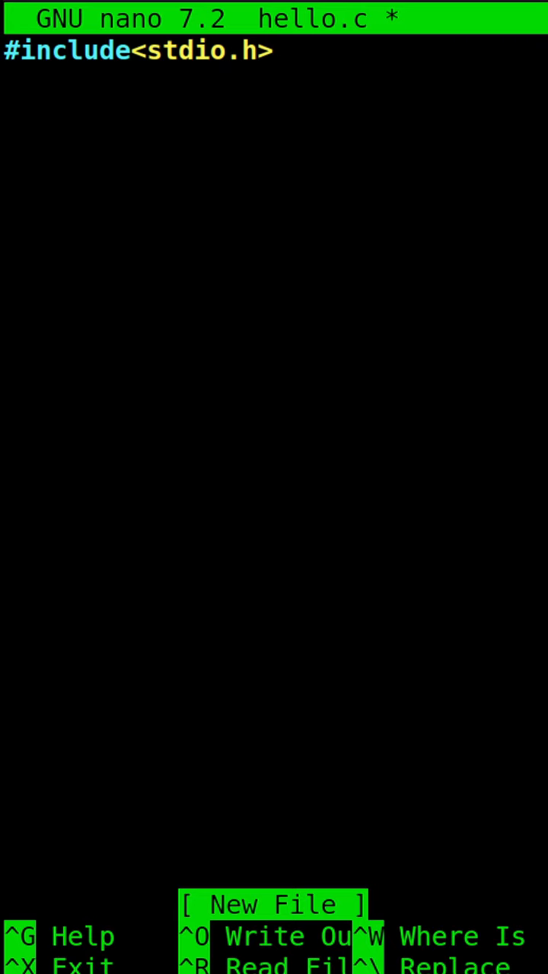
left_click(279, 51)
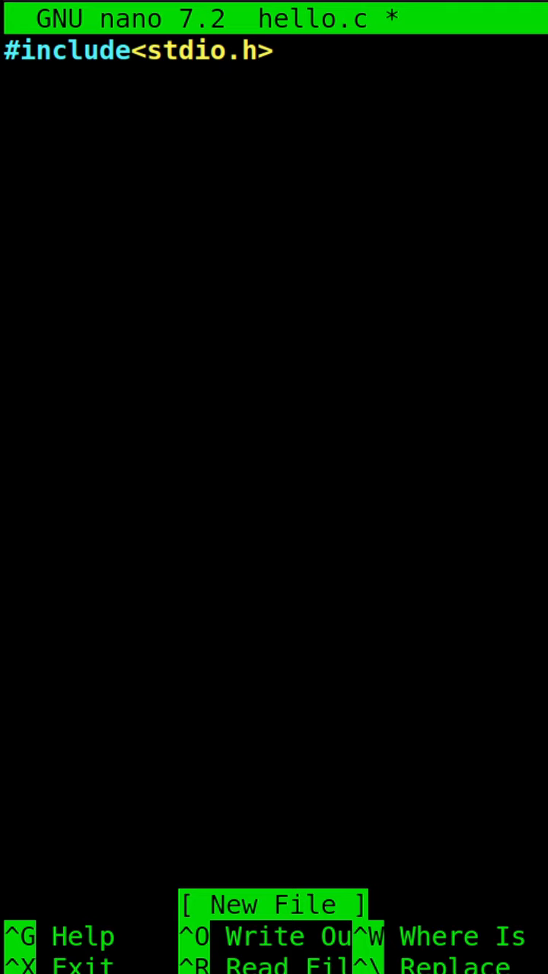
- Add 'int main()' with opening and closing braces and an indented empty body line
type("i")
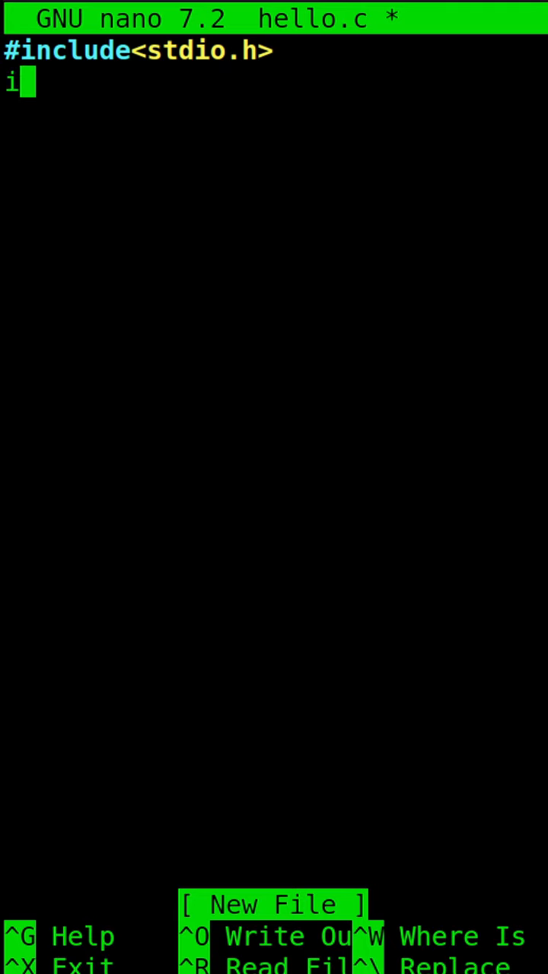
type("nt main()")
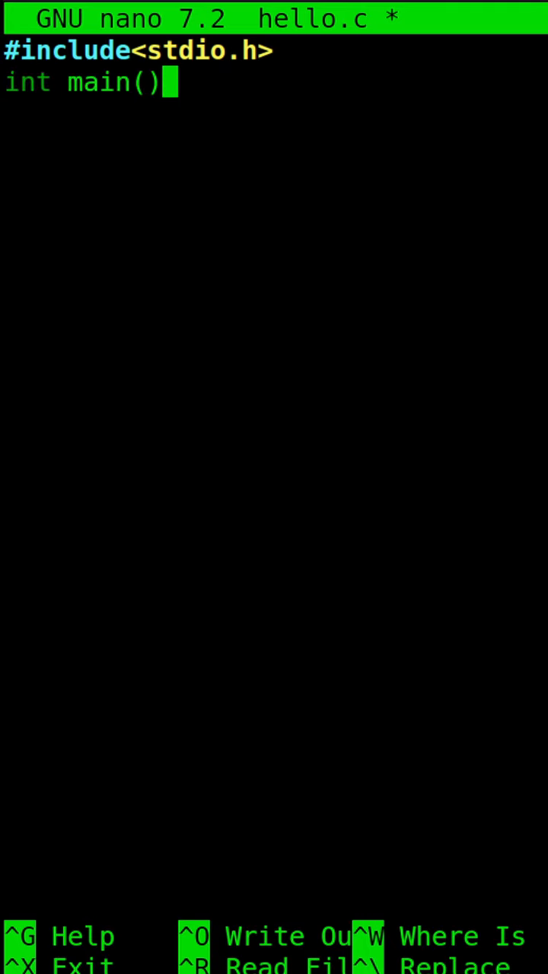
type("{")
type("}")
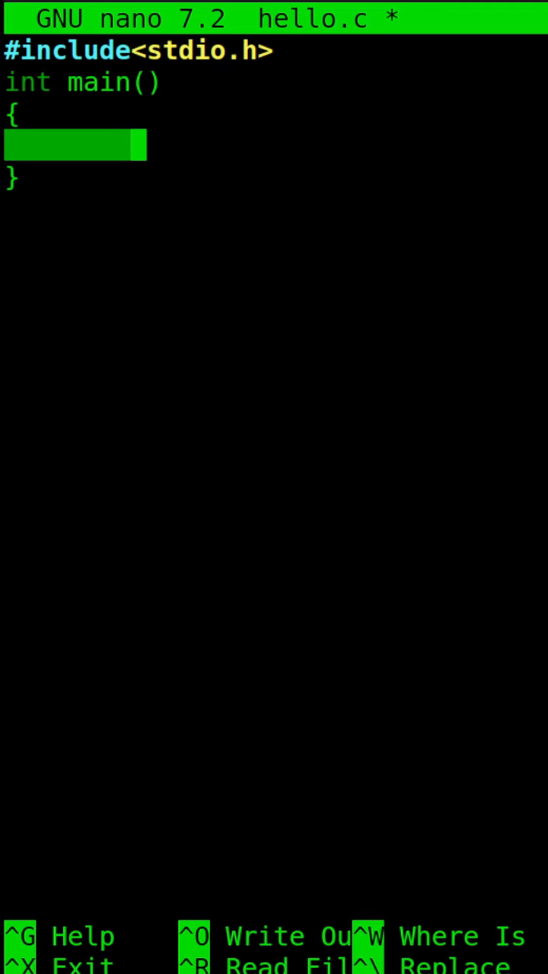
mouse_move(424, 175)
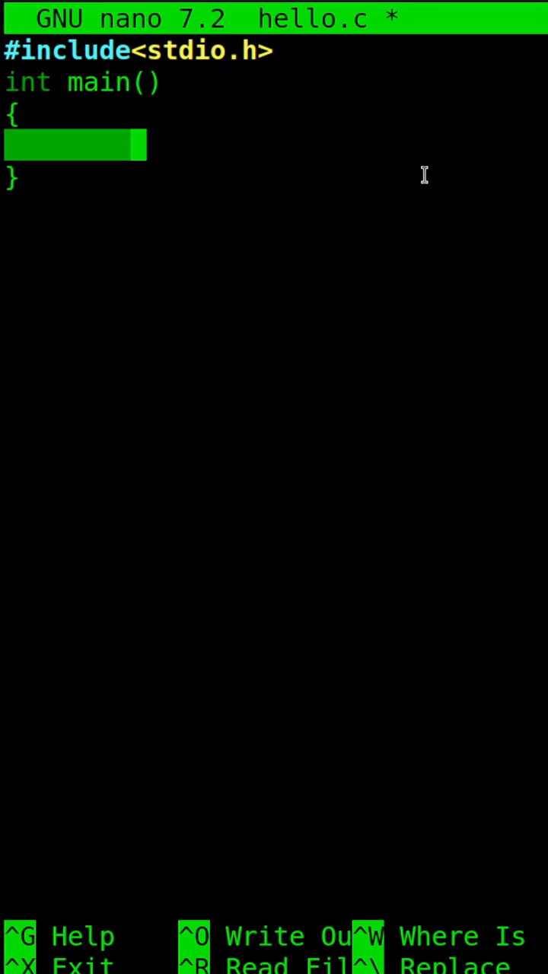
- Write 'printf("Hello World\n");' on main's indented body line
type("printf()")
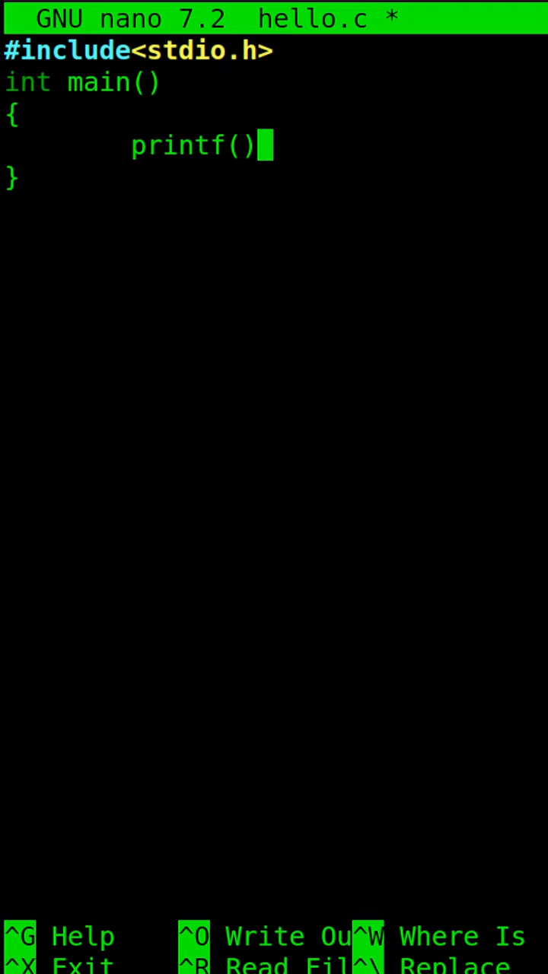
type("\"")
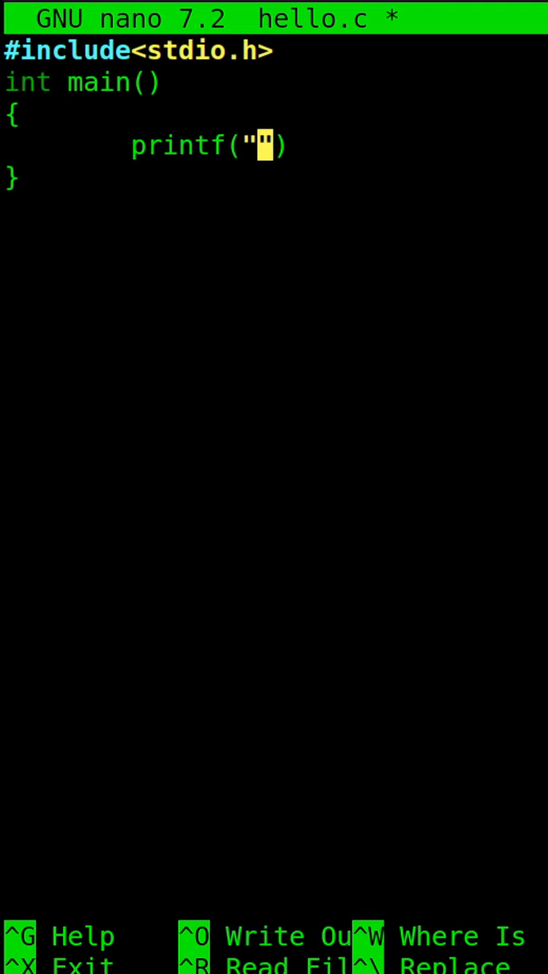
type("Hello W")
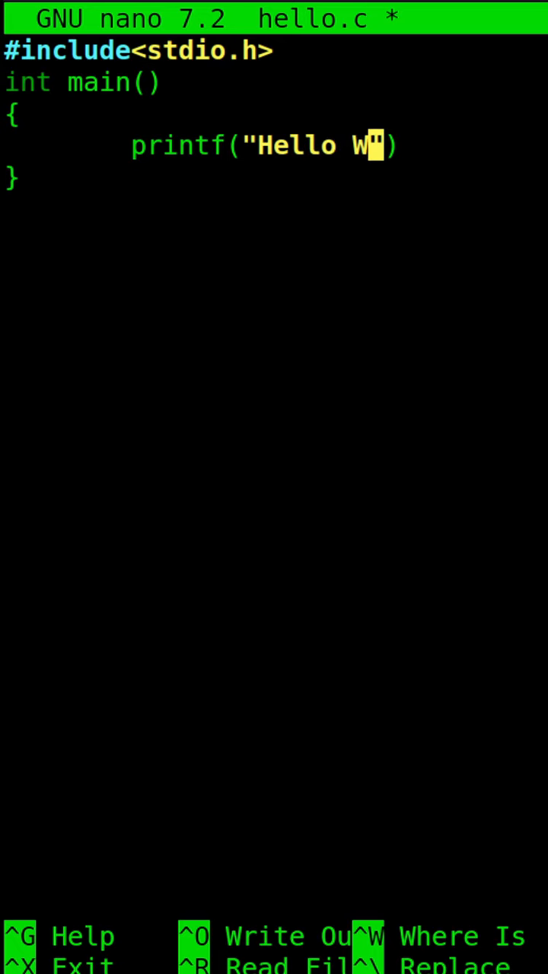
type("orld\\n\"")
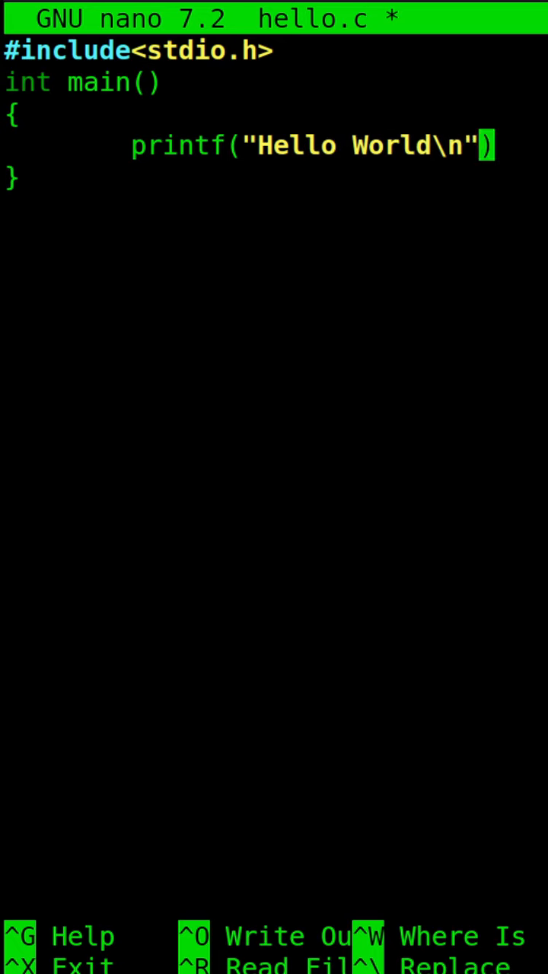
type(";")
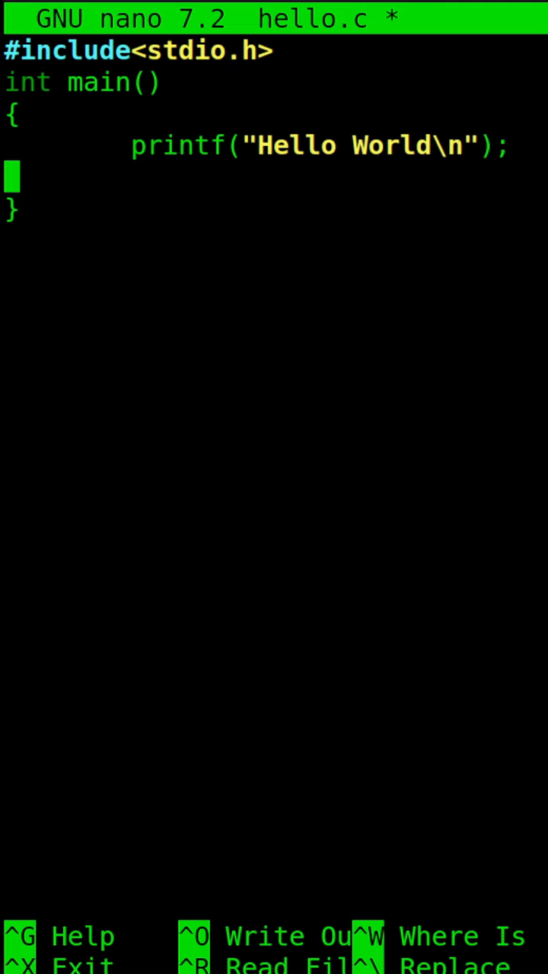
- Add 'return 0;' below the printf line
type("re")
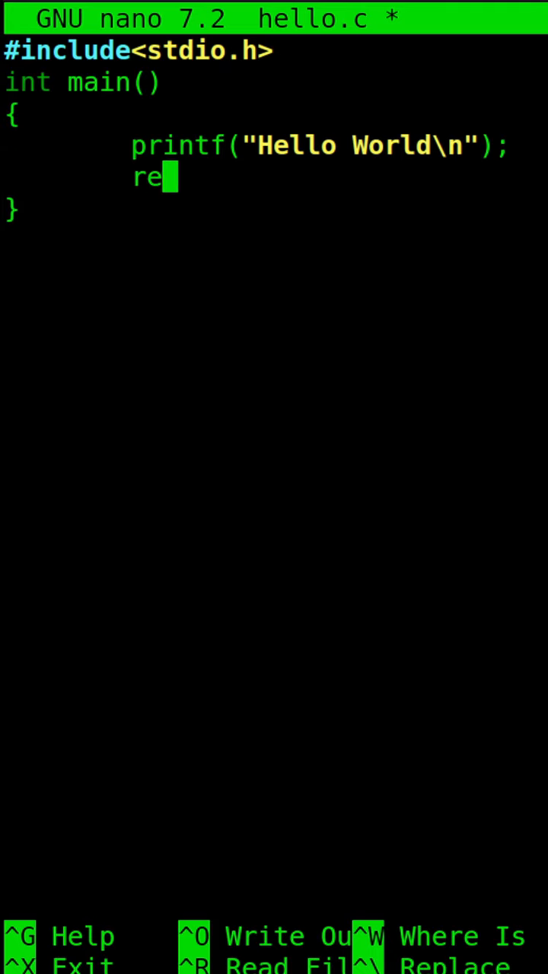
type("turn 0;")
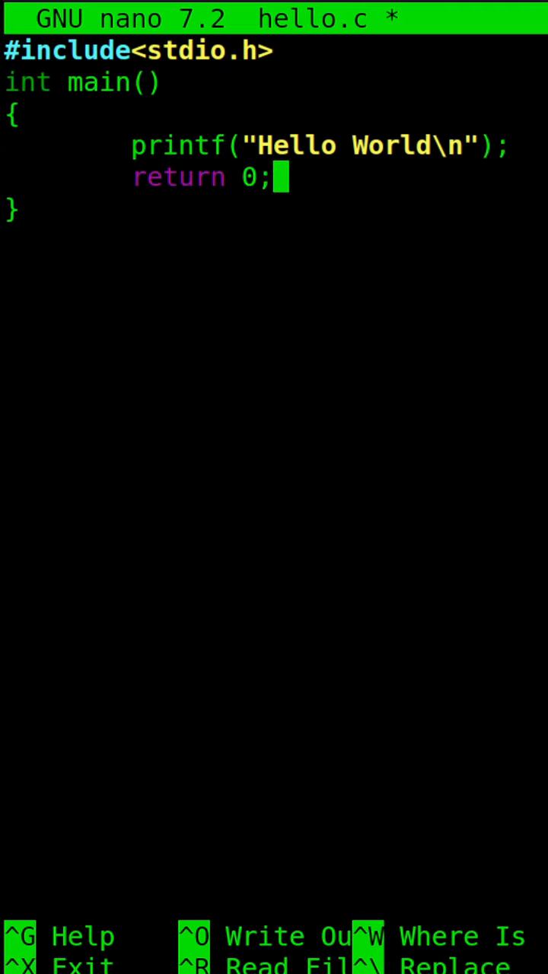